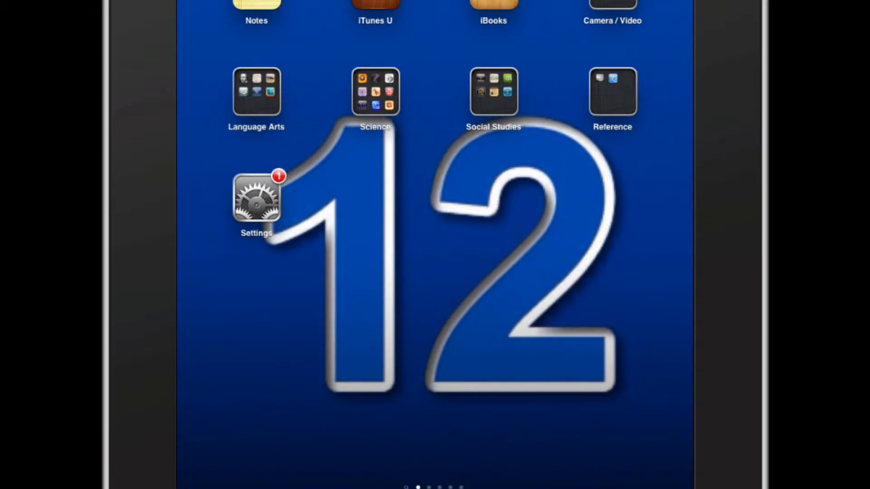
- Open Settings and reach the Software Update page showing iOS 5.1.1 (42.1 MB)
click(255, 199)
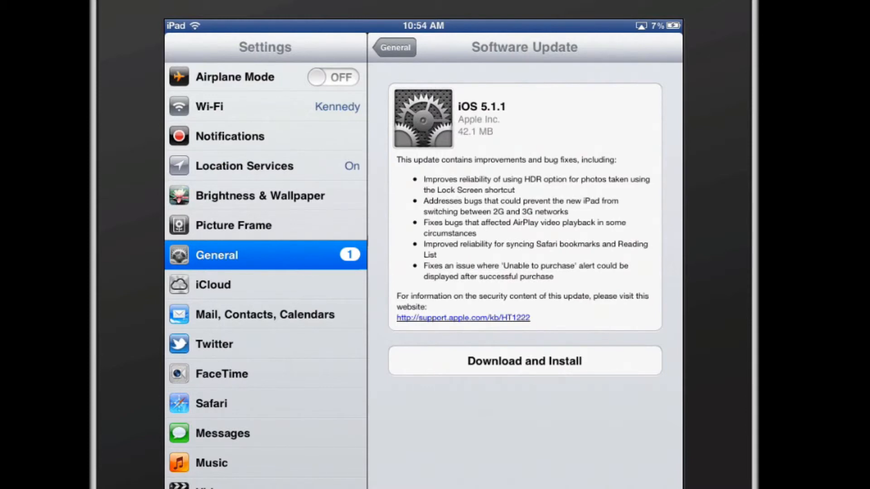
- Start Download and Install for iOS 5.1.1 and agree to the Terms and Conditions
click(523, 361)
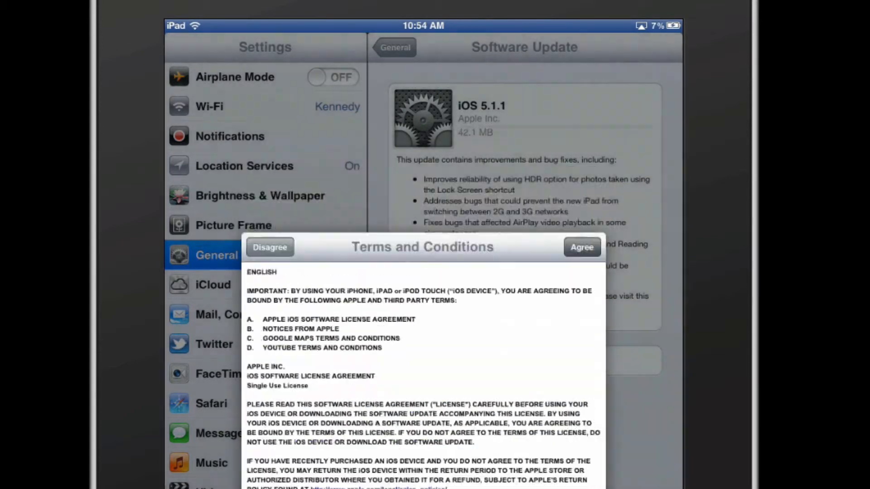
click(581, 247)
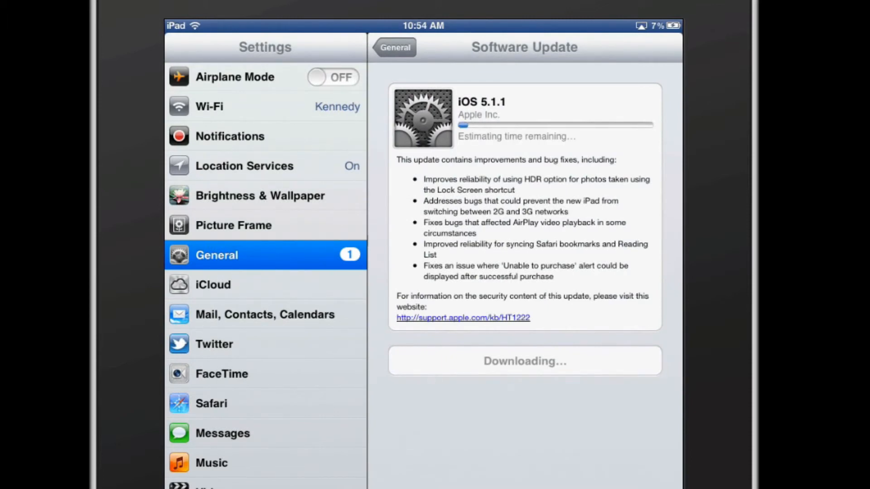